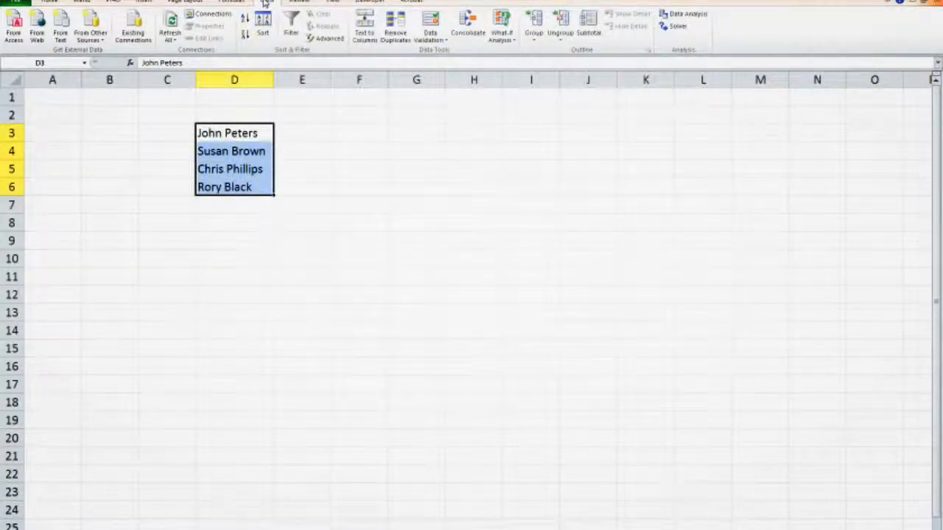
{"action": "mouse_move", "coordinate": [364, 33]}
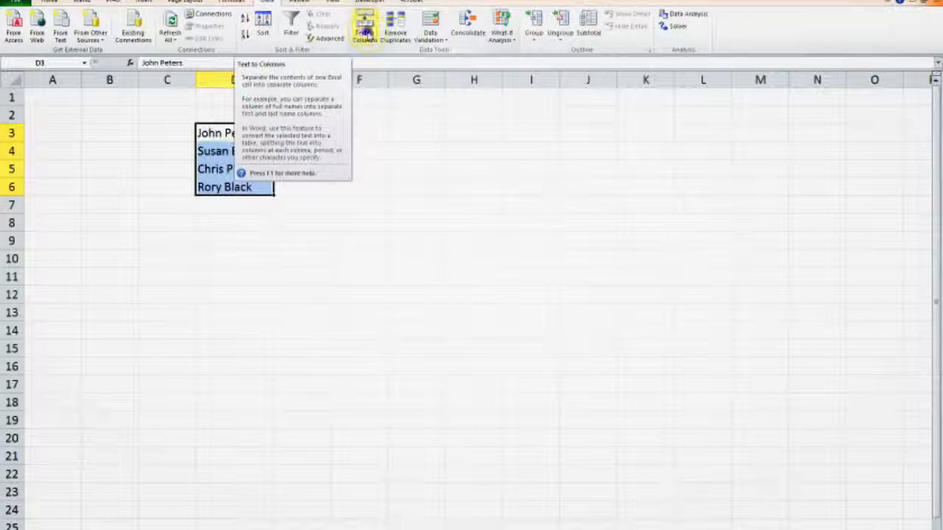
Step: Start Text to Columns for the selected full names, keeping Delimited as the data type
{"action": "left_click", "coordinate": [364, 30]}
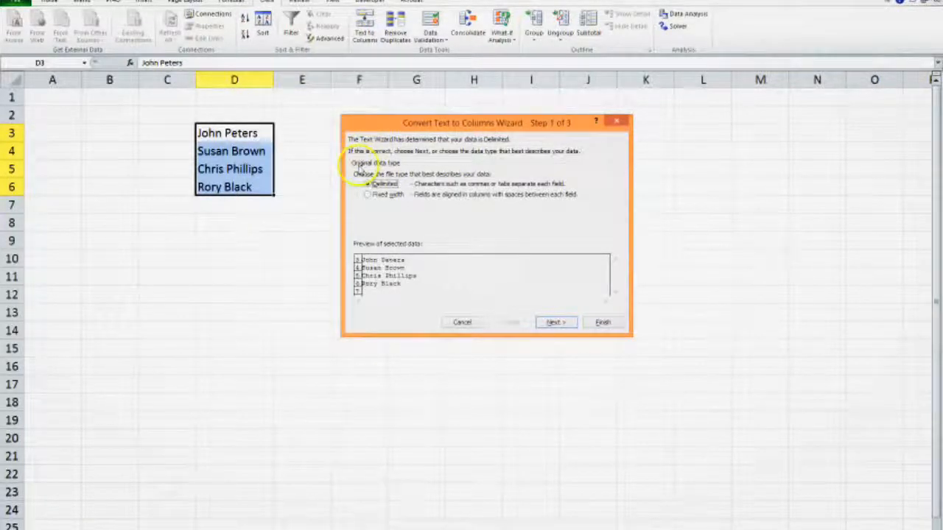
{"action": "mouse_move", "coordinate": [309, 185]}
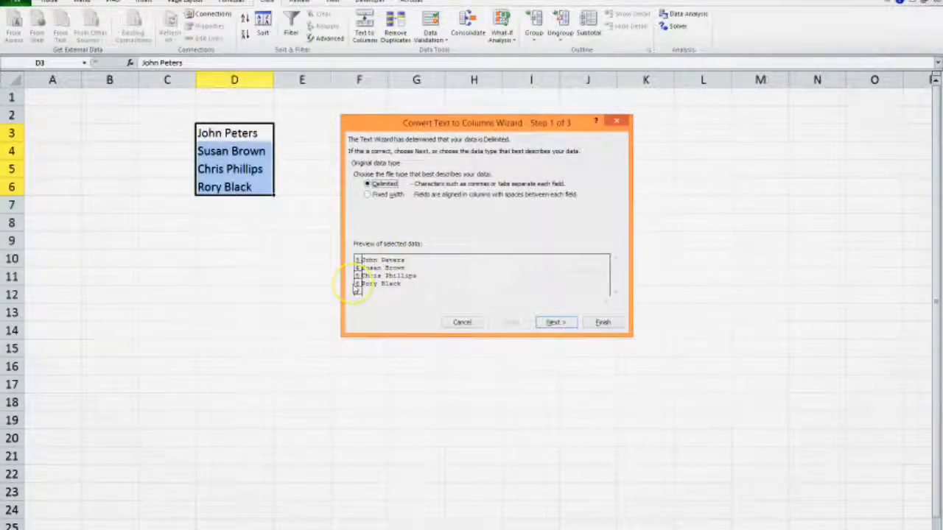
Step: Choose space as the only delimiter, clearing tab and comma, so first names and surnames preview separately
{"action": "left_click", "coordinate": [555, 323]}
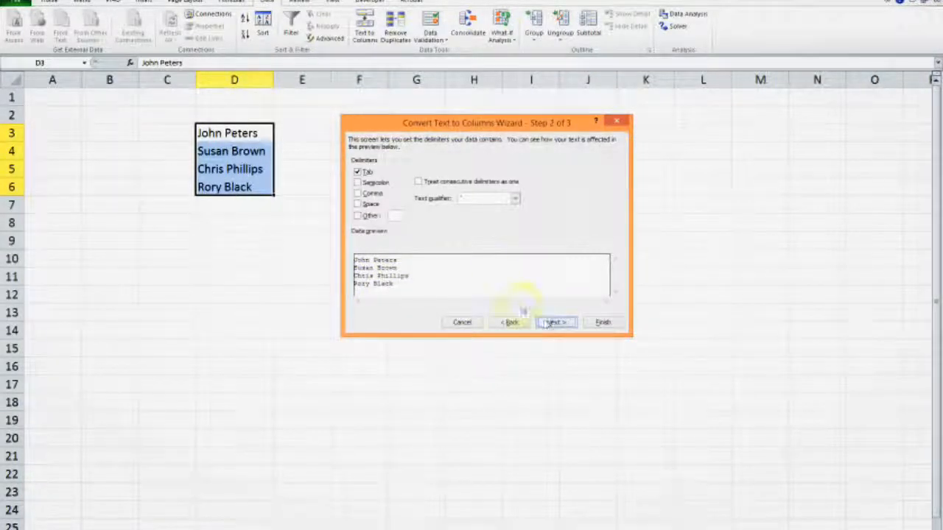
{"action": "mouse_move", "coordinate": [398, 182]}
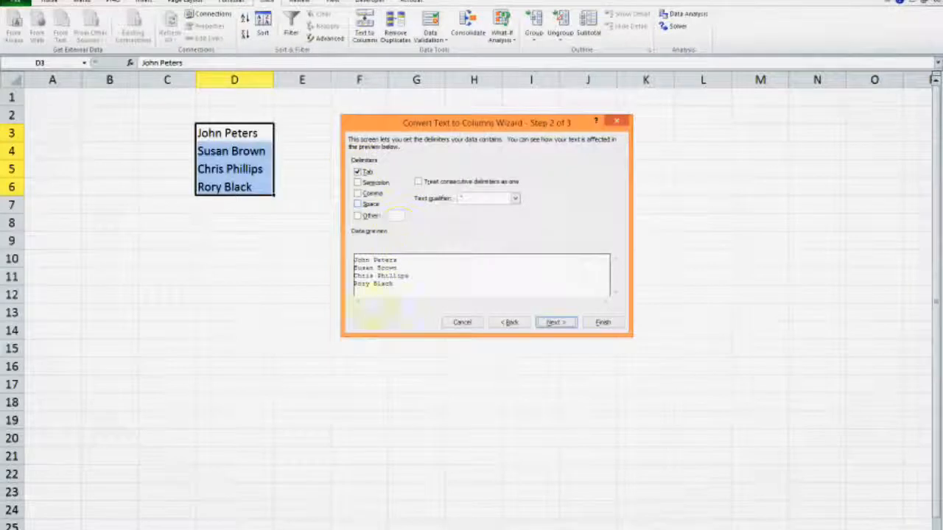
{"action": "left_click", "coordinate": [357, 171]}
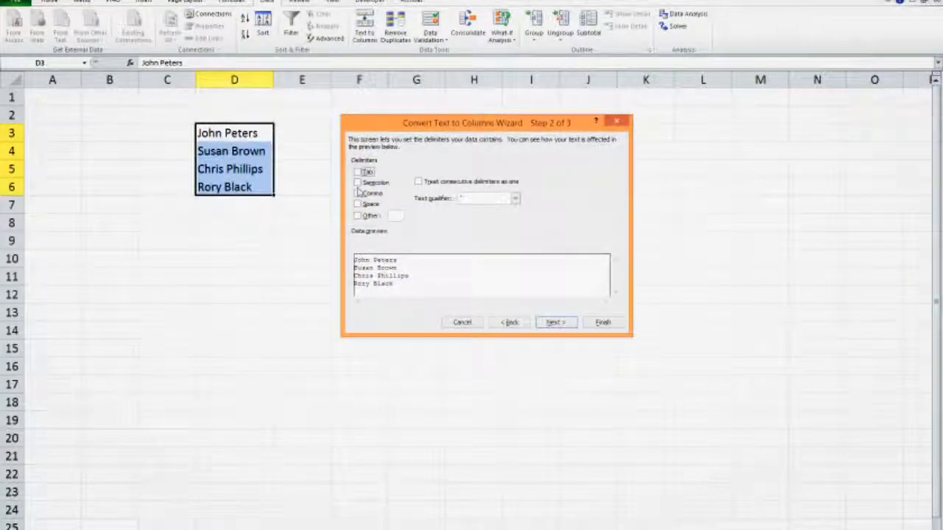
{"action": "left_click", "coordinate": [358, 181]}
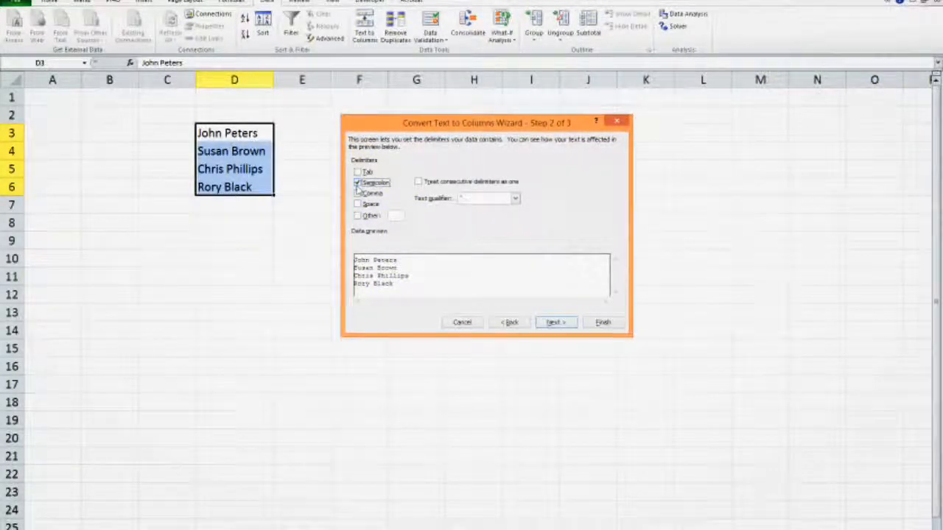
{"action": "left_click", "coordinate": [358, 193]}
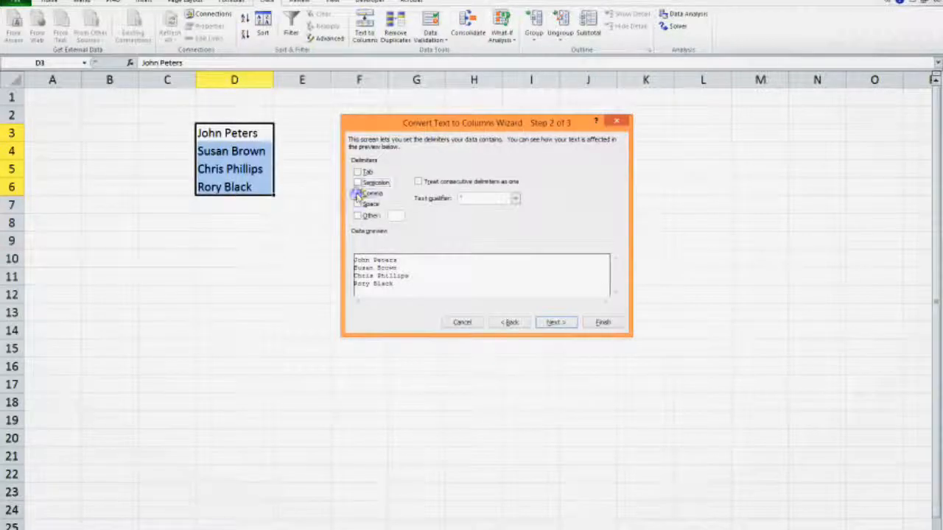
{"action": "left_click", "coordinate": [357, 193]}
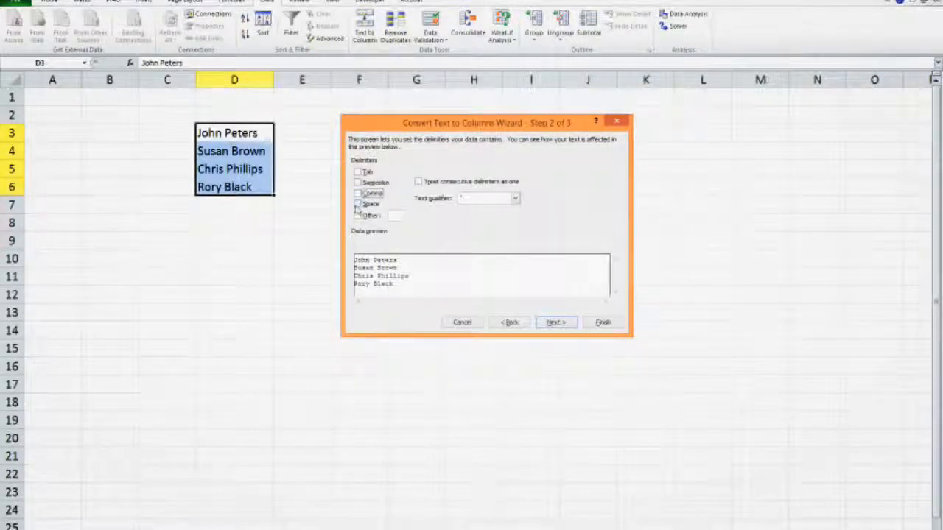
{"action": "left_click", "coordinate": [358, 204]}
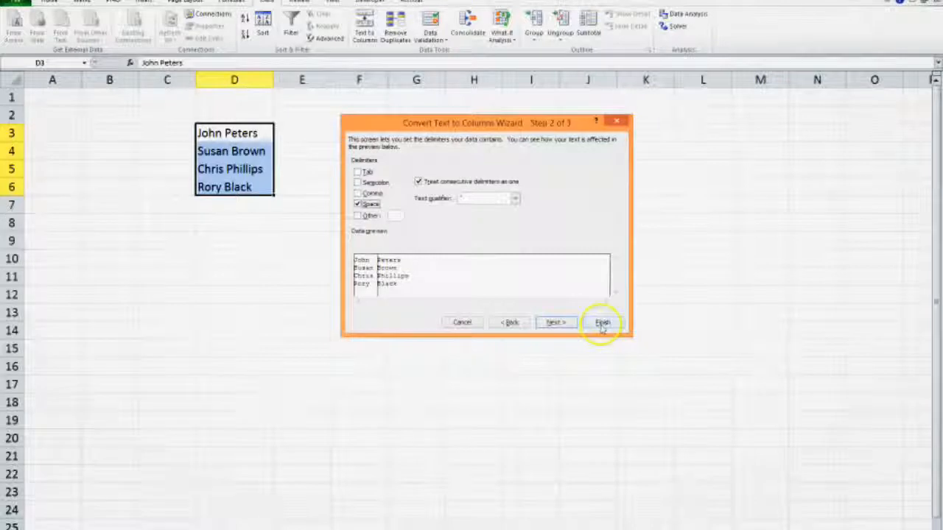
Step: Finish the wizard so first names stay in D3:D6 and surnames fill column E
{"action": "left_click", "coordinate": [602, 322]}
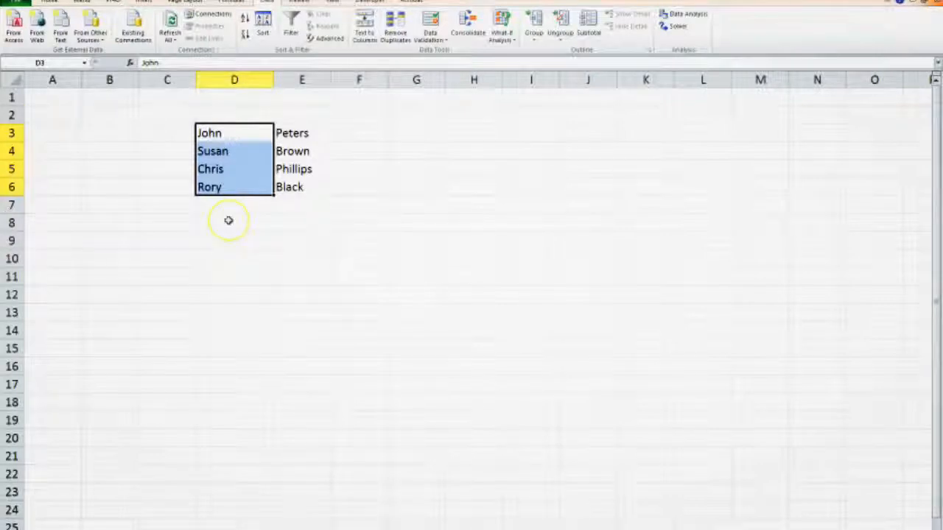
{"action": "mouse_move", "coordinate": [139, 295]}
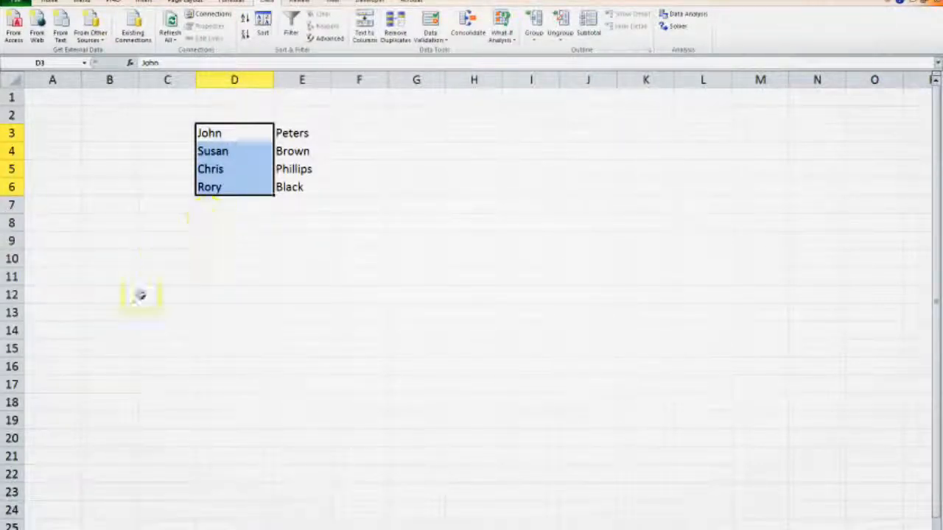